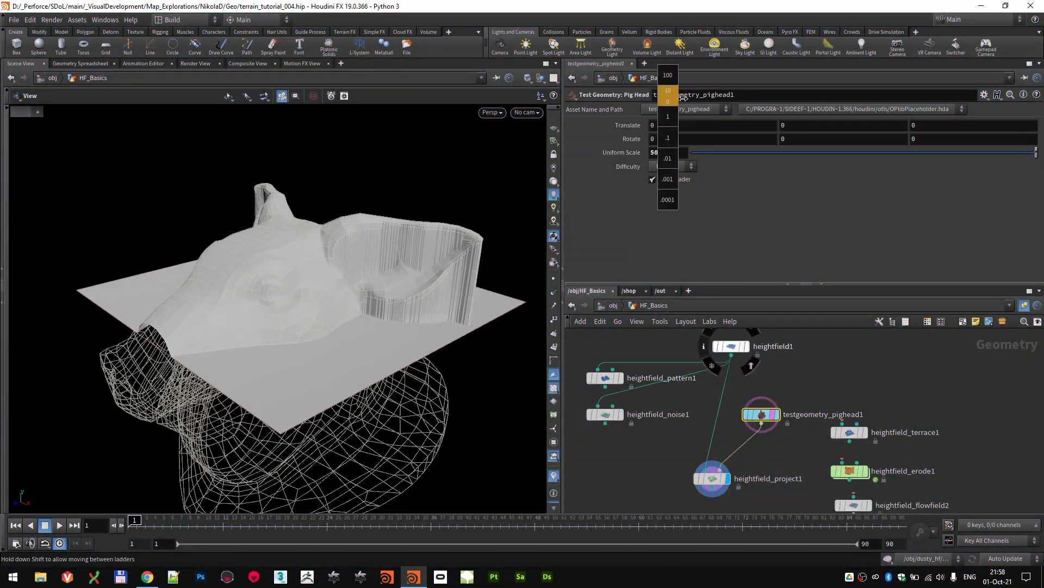
# Step: Adjust testgeometry_pighead1's Uniform Scale with the value ladder
pyautogui.click(712, 477)
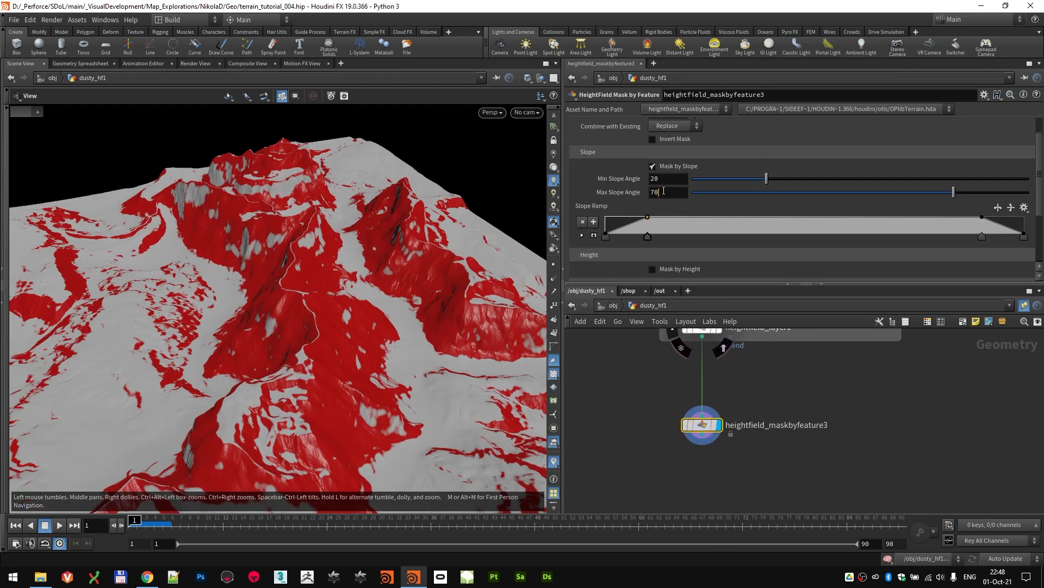
# Step: Set heightfield_maskbyfeature3's slope mask range to 20–70 degrees
pyautogui.click(702, 446)
pyautogui.write('0.')
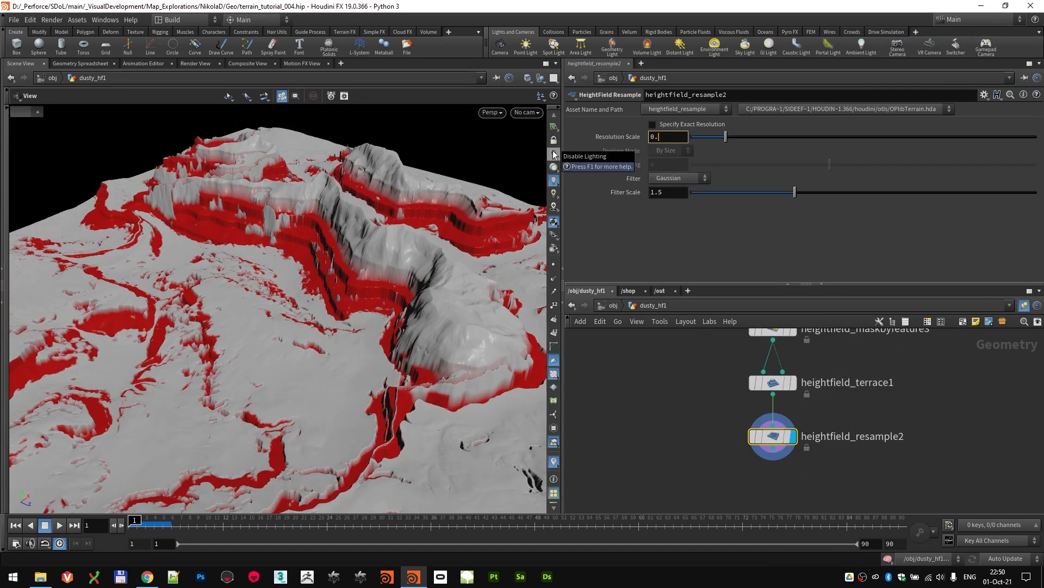
# Step: Set heightfield_resample2's resolution scale, then enter vopcop2filter1's VEX network
pyautogui.click(763, 449)
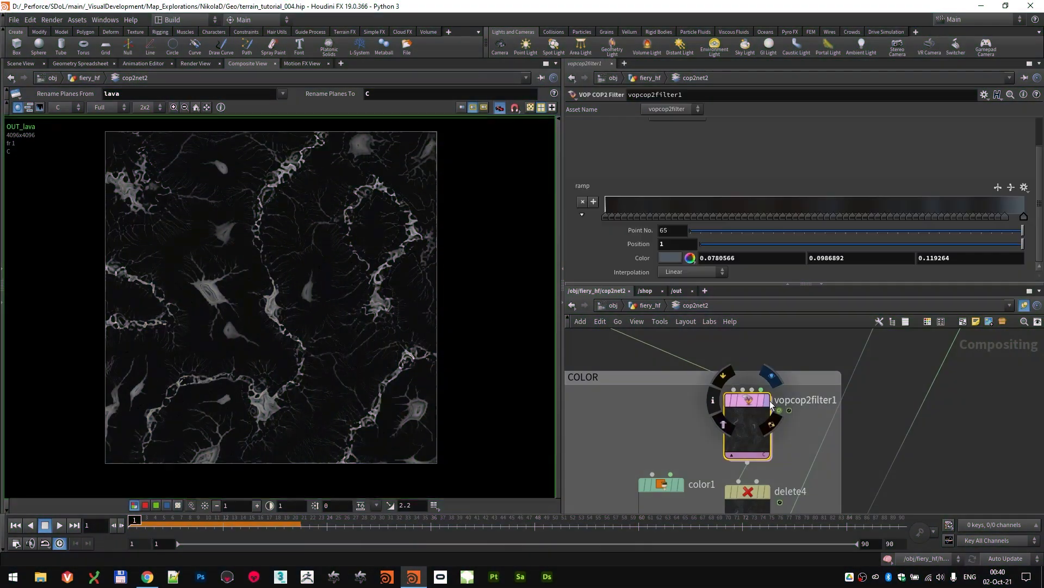
pyautogui.doubleClick(747, 416)
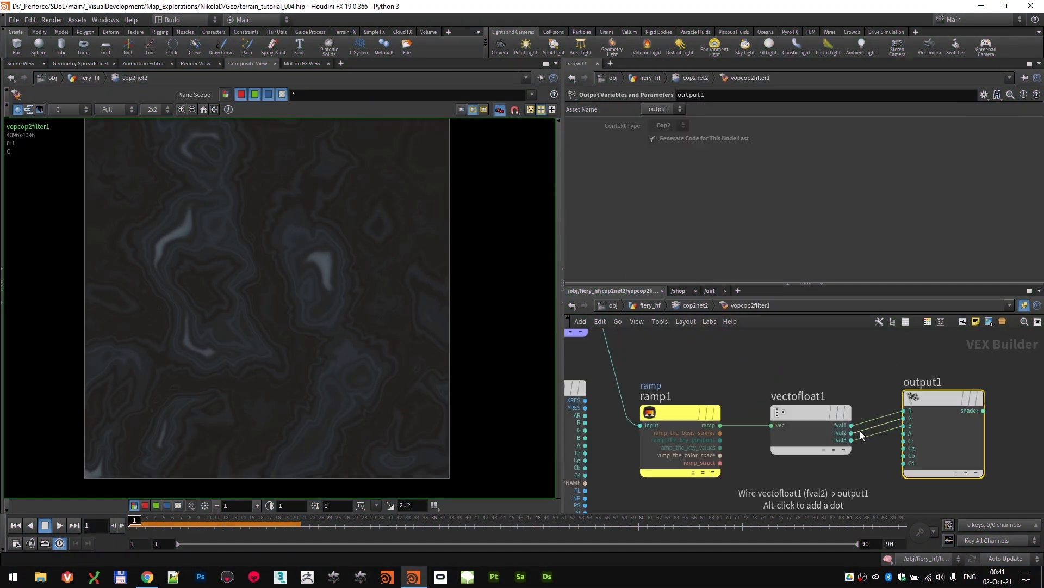